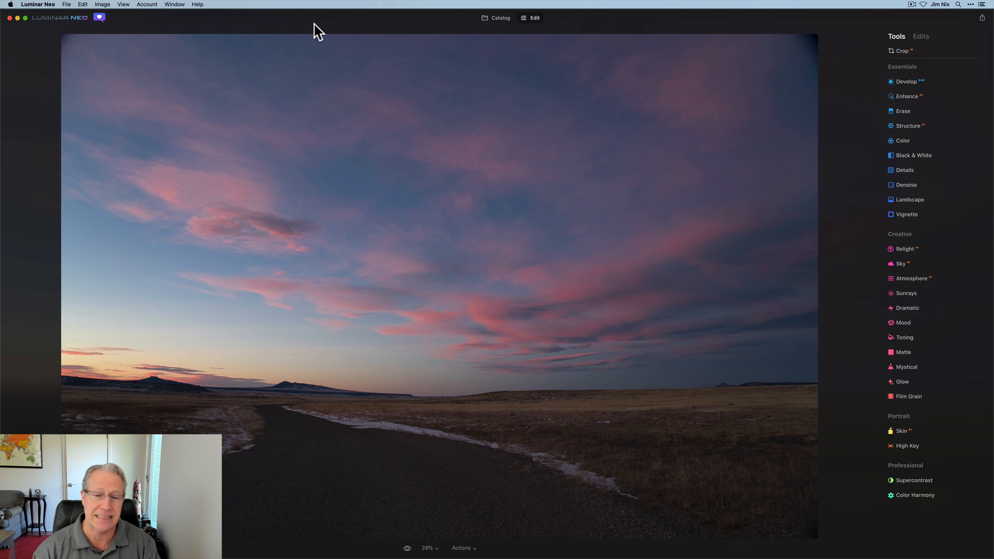
pyautogui.moveTo(871, 90)
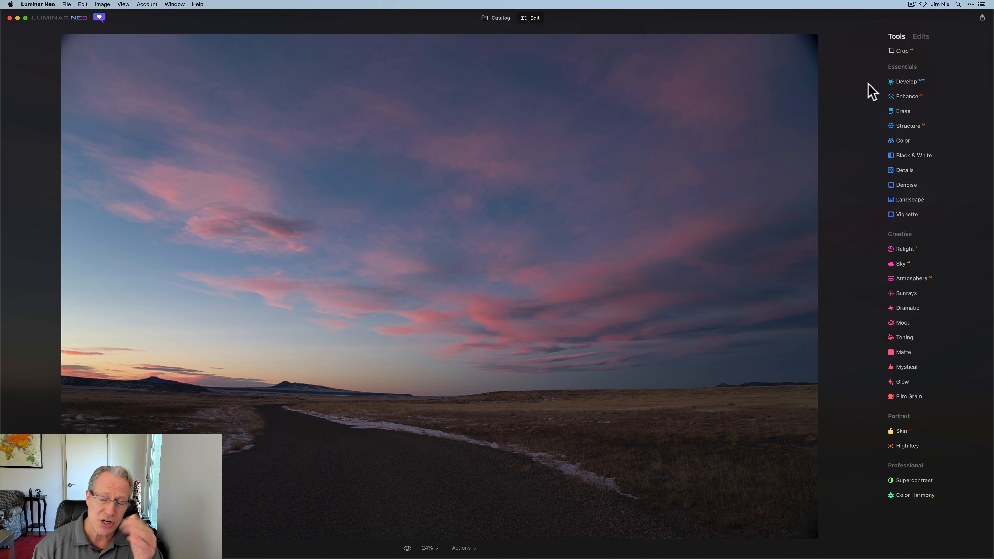
# Enter Develop and expand its Light section showing Exposure, Smart Contrast, Highlights and Shadows at zero.
pyautogui.click(906, 82)
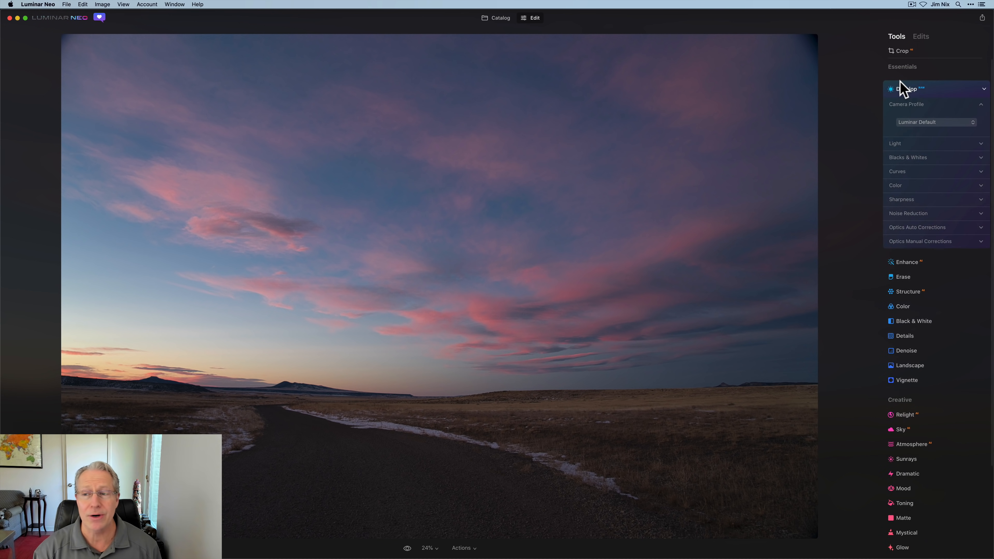
pyautogui.click(895, 143)
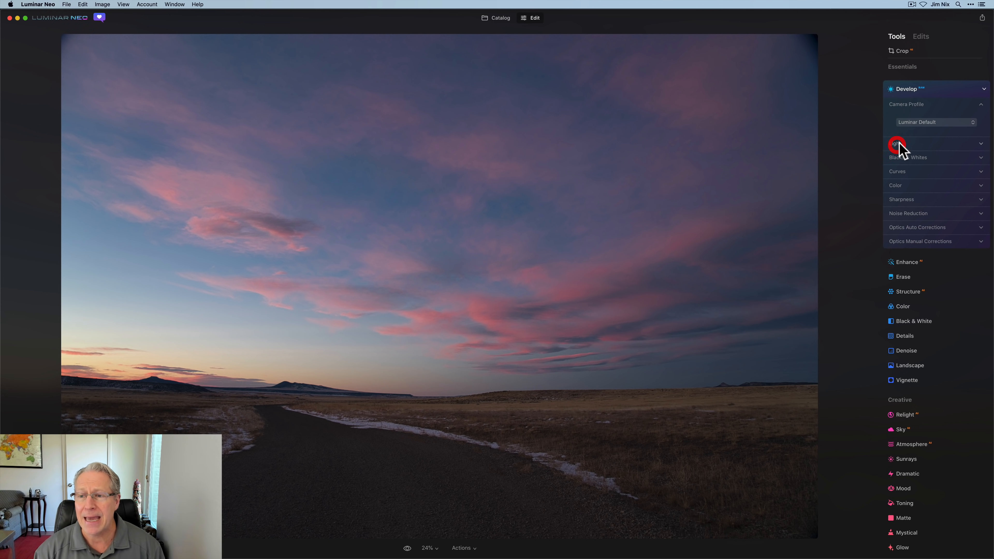
pyautogui.click(896, 143)
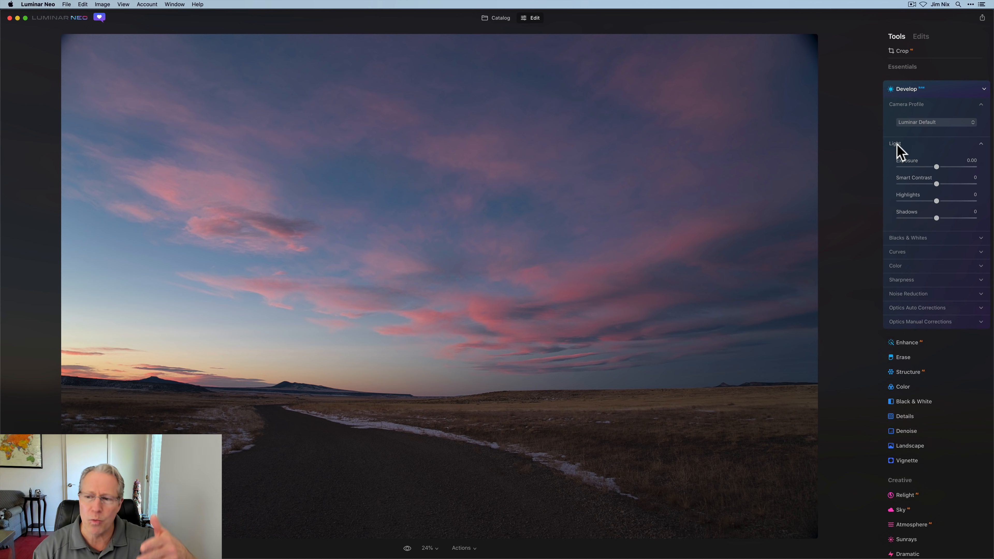
pyautogui.moveTo(920, 258)
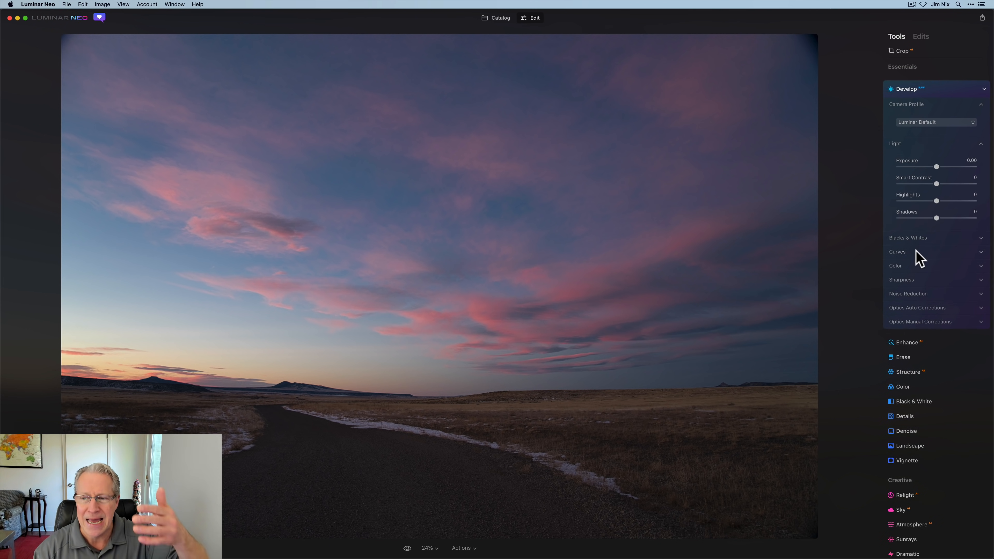
pyautogui.moveTo(925, 286)
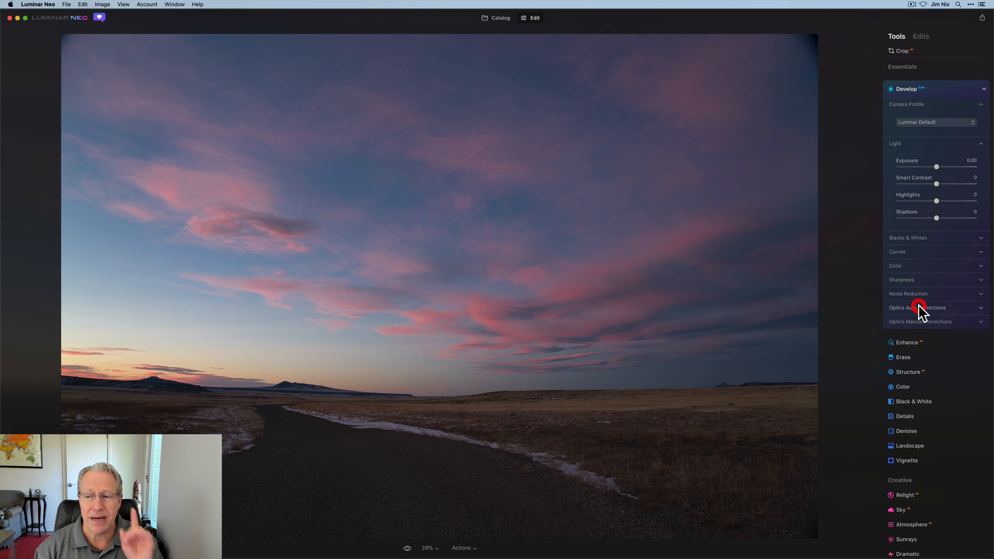
# Enable Auto Distortion Corrections under Optics, toggling it off and on to compare, then collapse Optics.
pyautogui.click(918, 308)
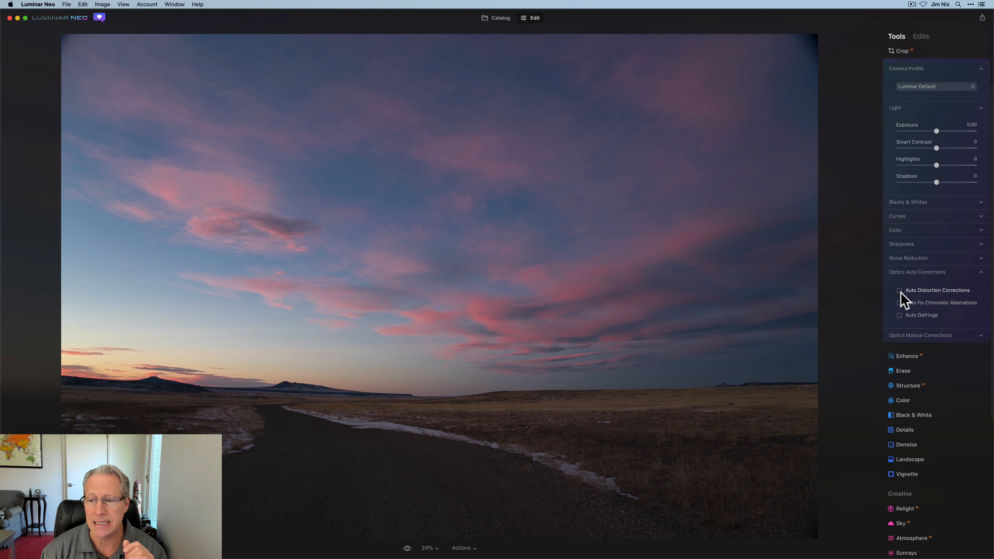
pyautogui.click(900, 290)
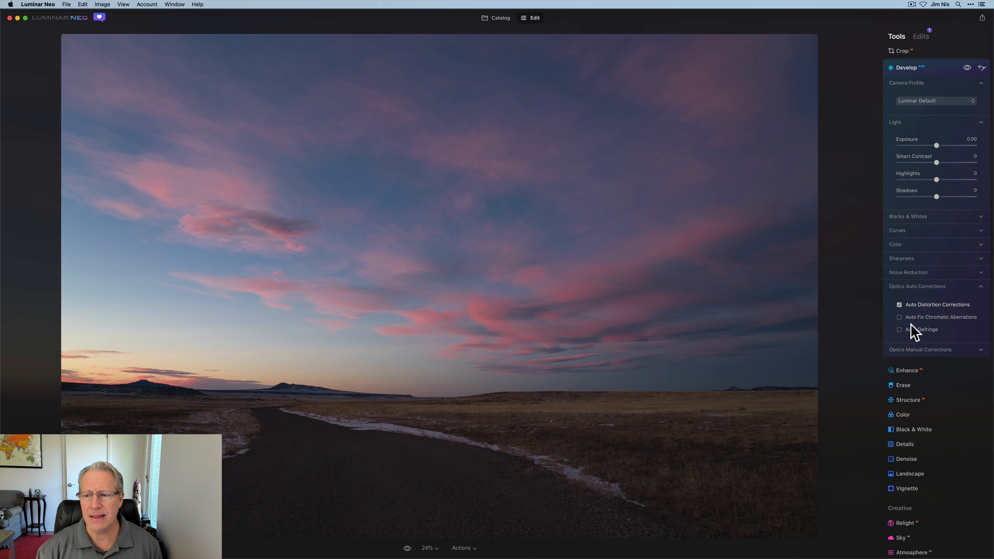
pyautogui.click(898, 304)
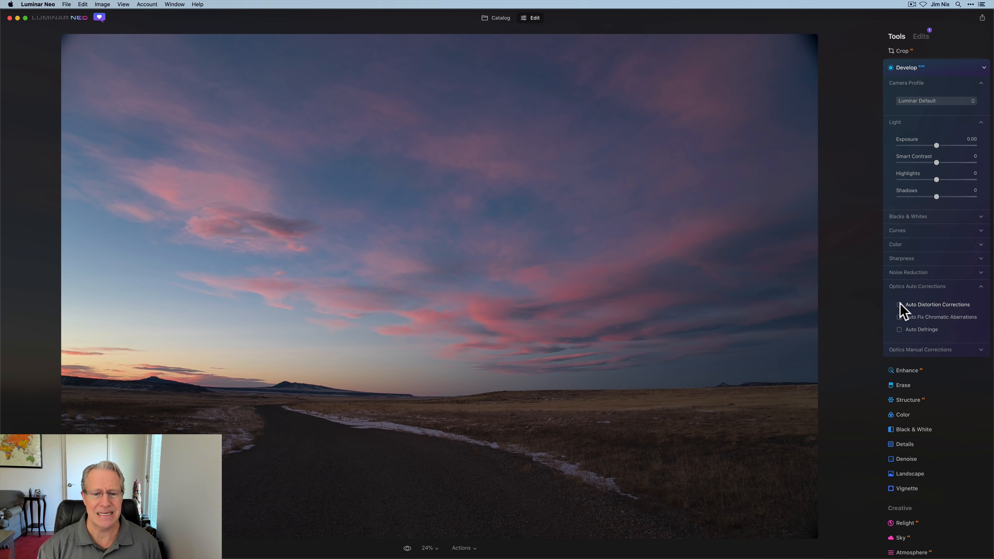
pyautogui.click(899, 305)
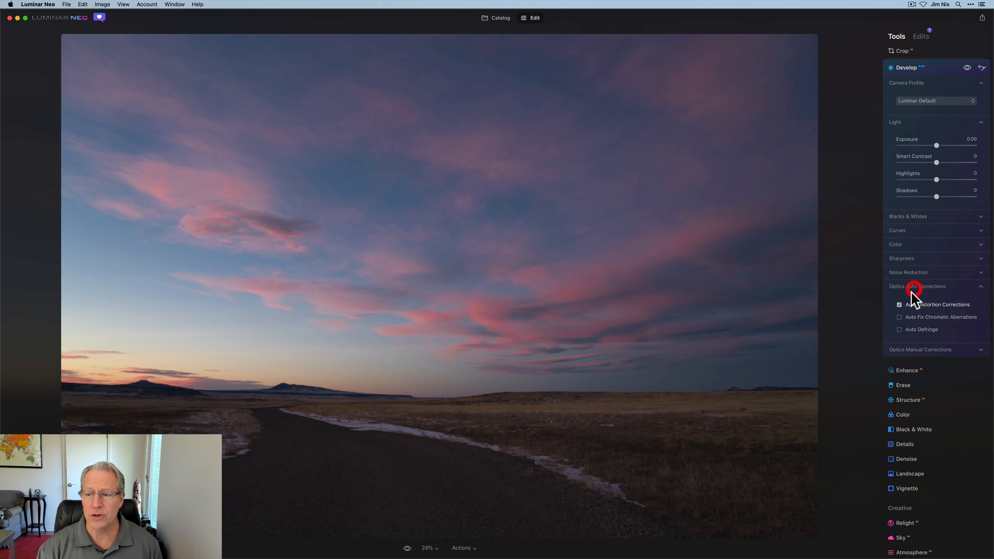
pyautogui.click(917, 286)
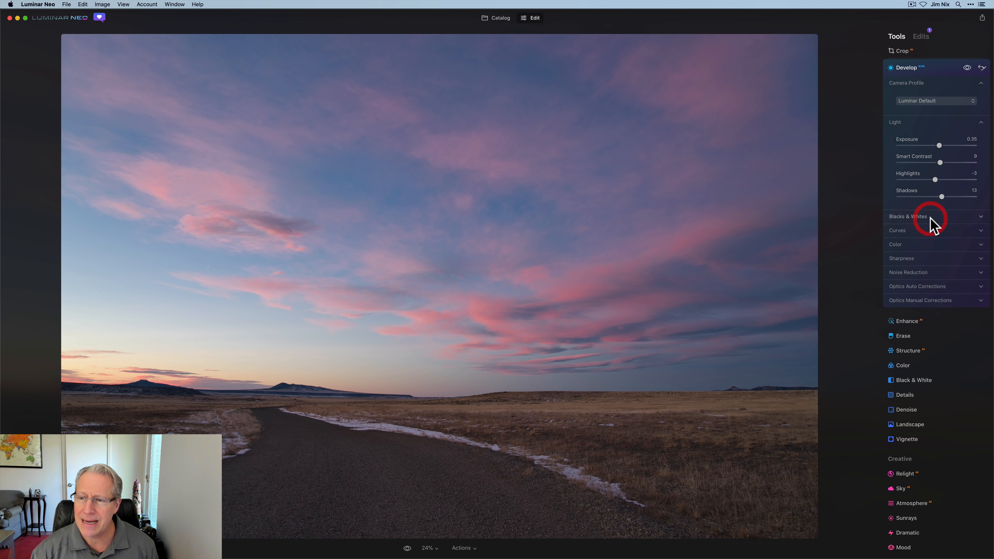
# Reveal Blacks & Whites and set Whites 17, Blacks -6 after the Exposure 0.35, Smart Contrast 9 tweaks.
pyautogui.click(907, 216)
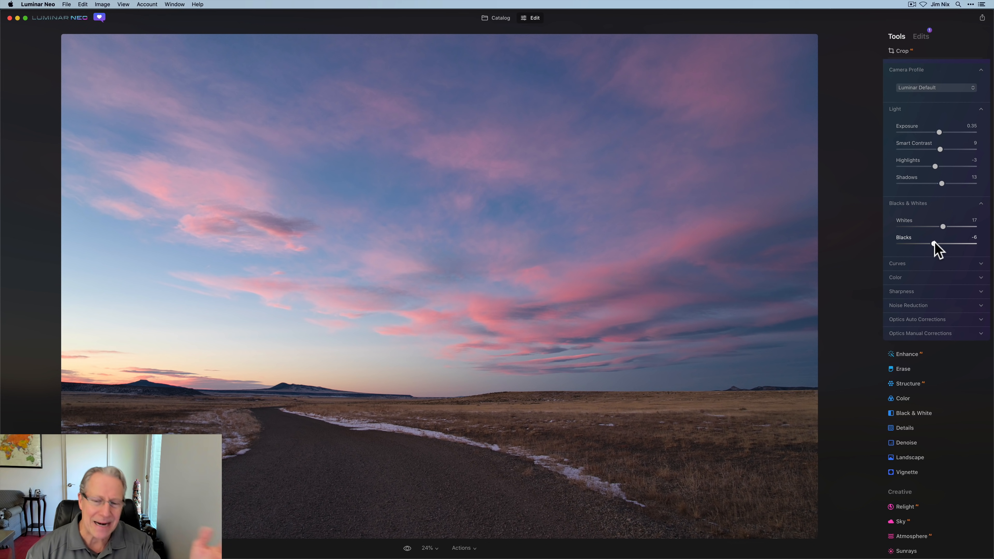
# Shape a gentle S on the luminance curve and add a control point to the green channel curve.
pyautogui.click(897, 264)
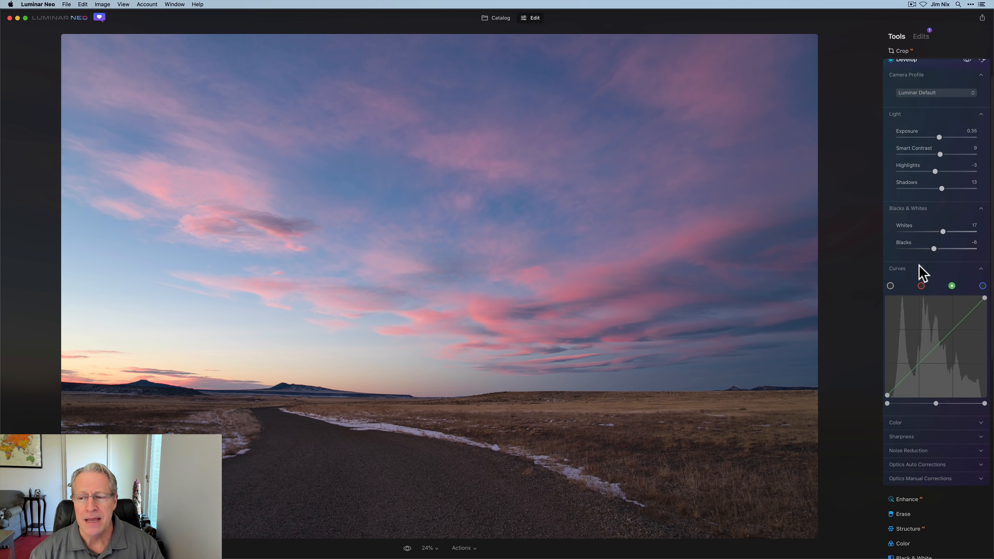
pyautogui.scroll(-3)
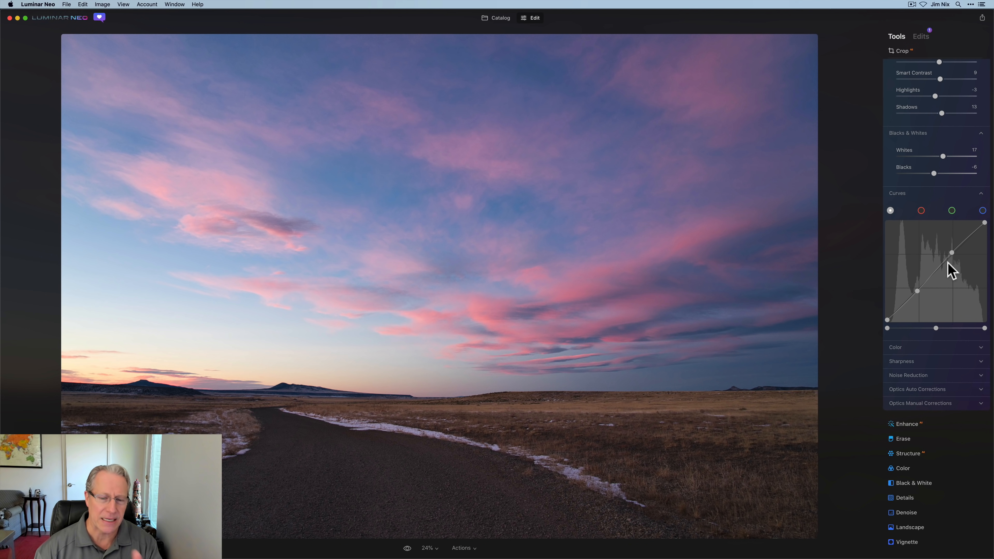
pyautogui.click(951, 209)
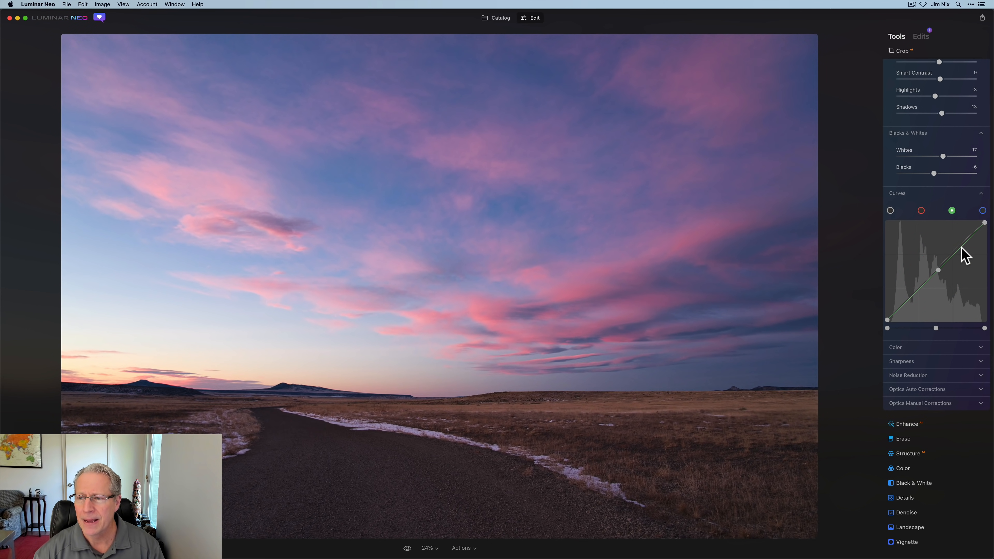
pyautogui.click(958, 251)
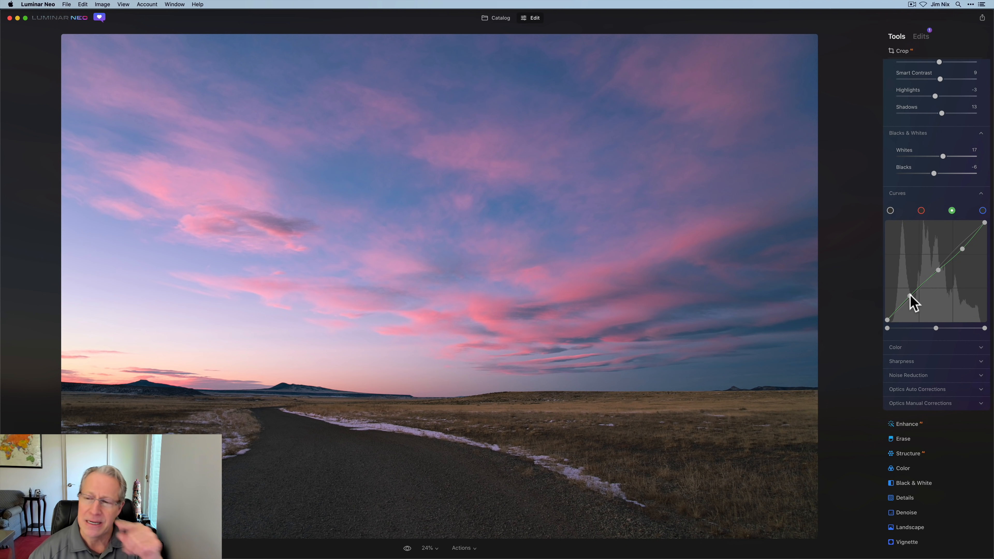
pyautogui.moveTo(928, 202)
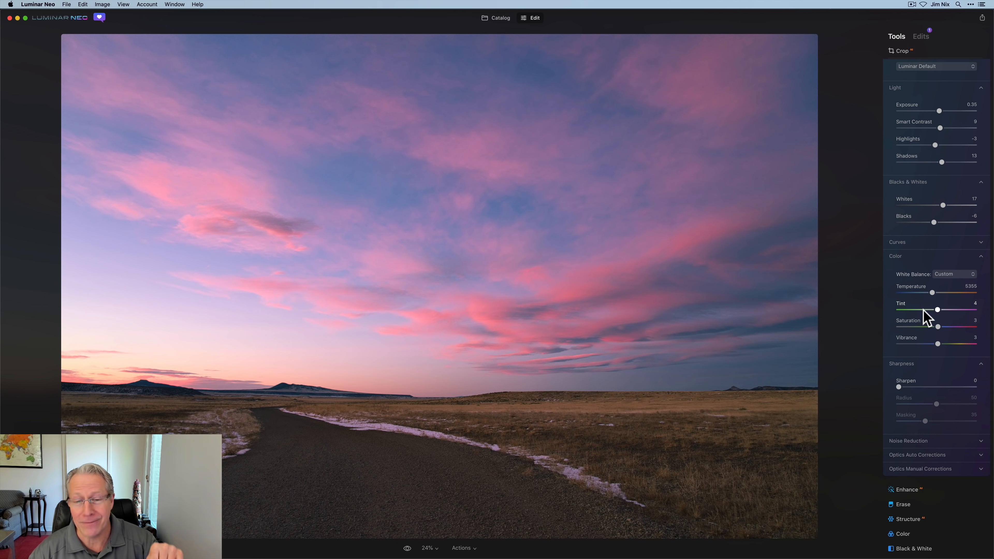
# Apply Temperature 5355, Tint 4, Saturation 3, Vibrance 3 under Color and collapse Develop.
pyautogui.scroll(-3)
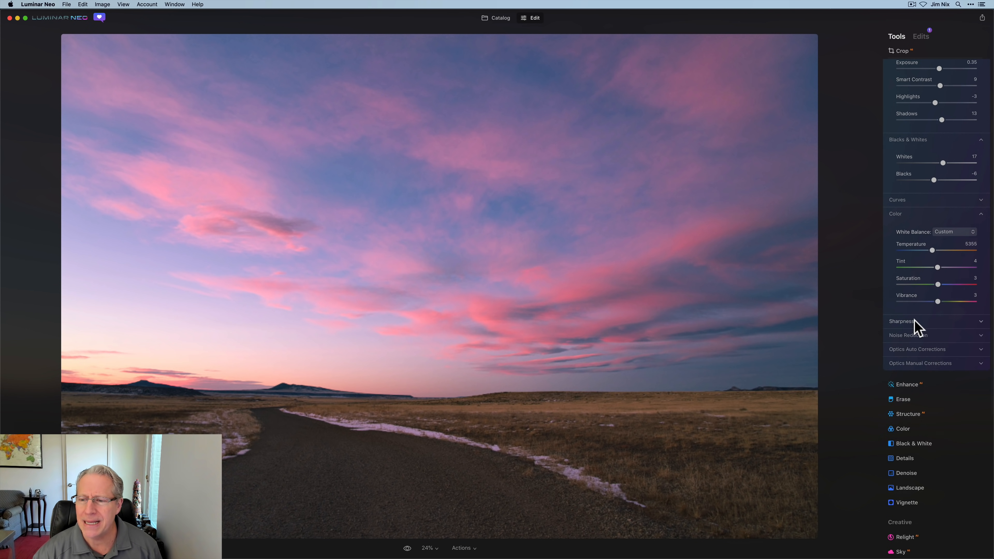
pyautogui.click(908, 335)
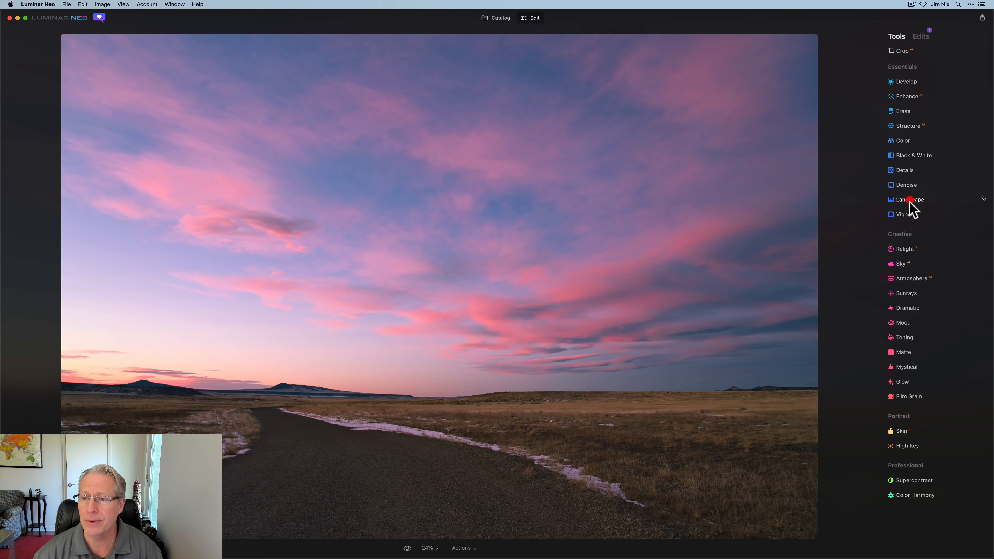
# Brush-mask the Golden Hour 20 warmth onto the foreground ground only and collapse Landscape.
pyautogui.click(907, 198)
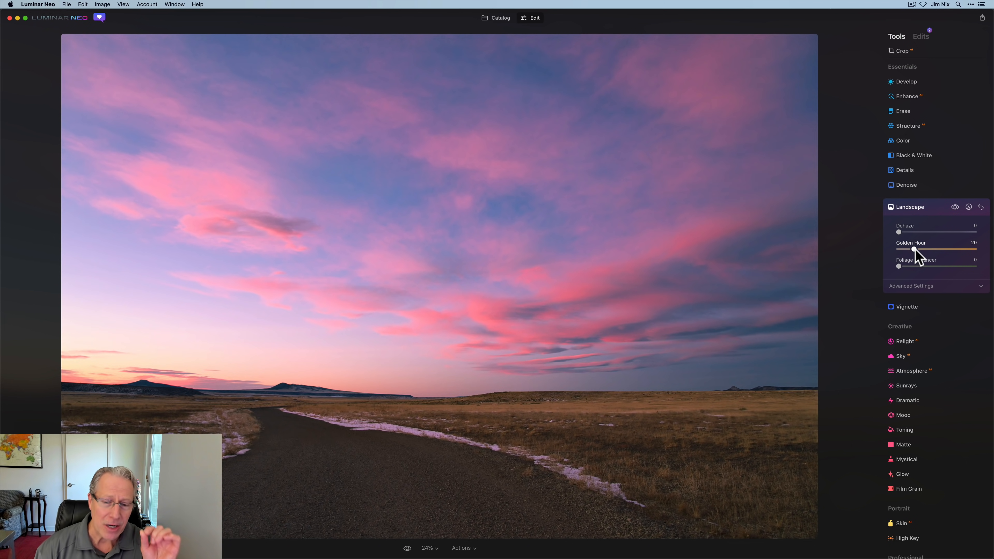
pyautogui.click(968, 207)
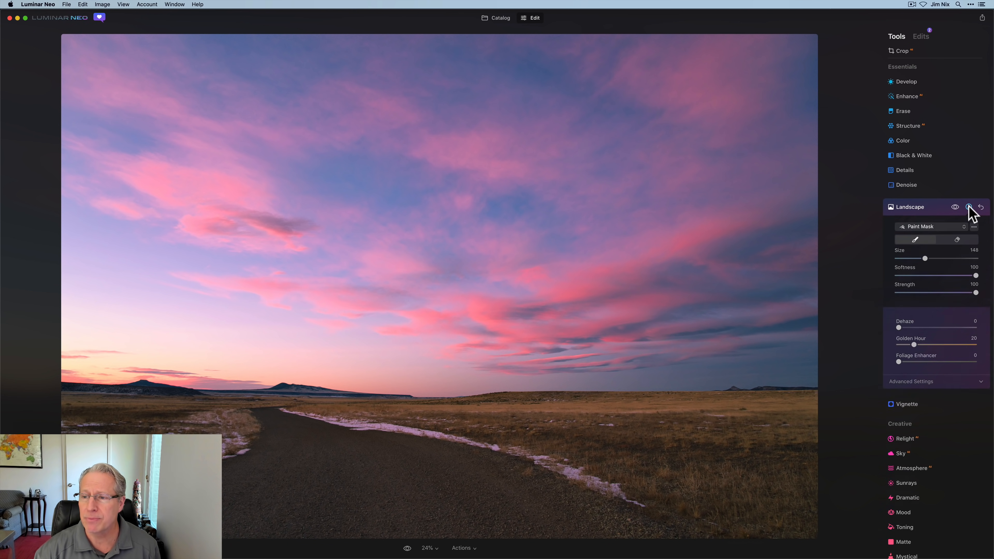
pyautogui.click(922, 226)
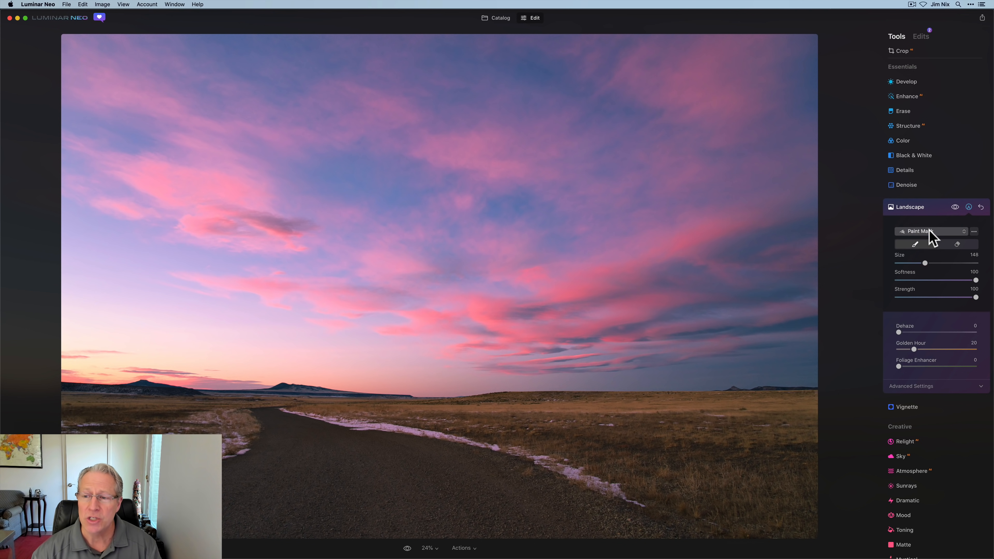
pyautogui.moveTo(551, 419)
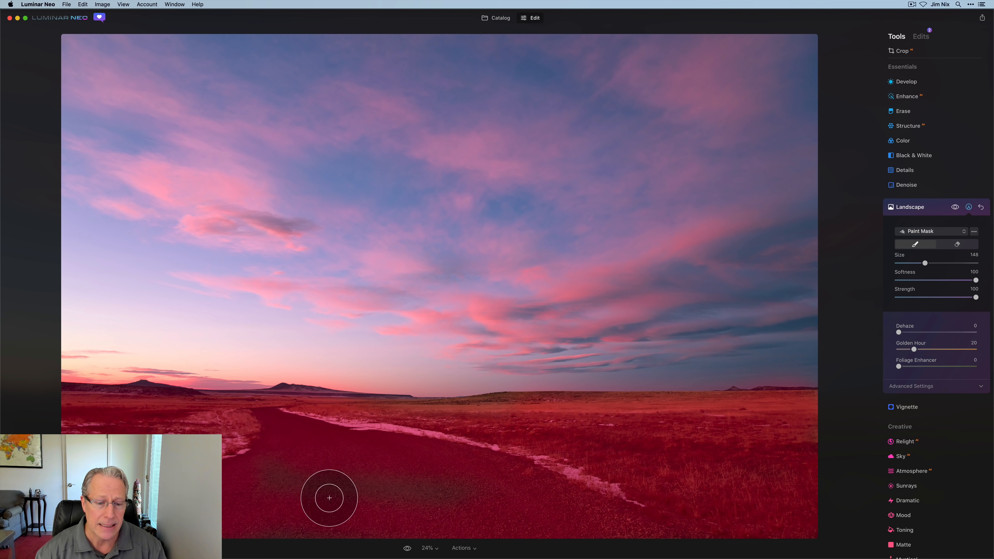
pyautogui.moveTo(348, 518)
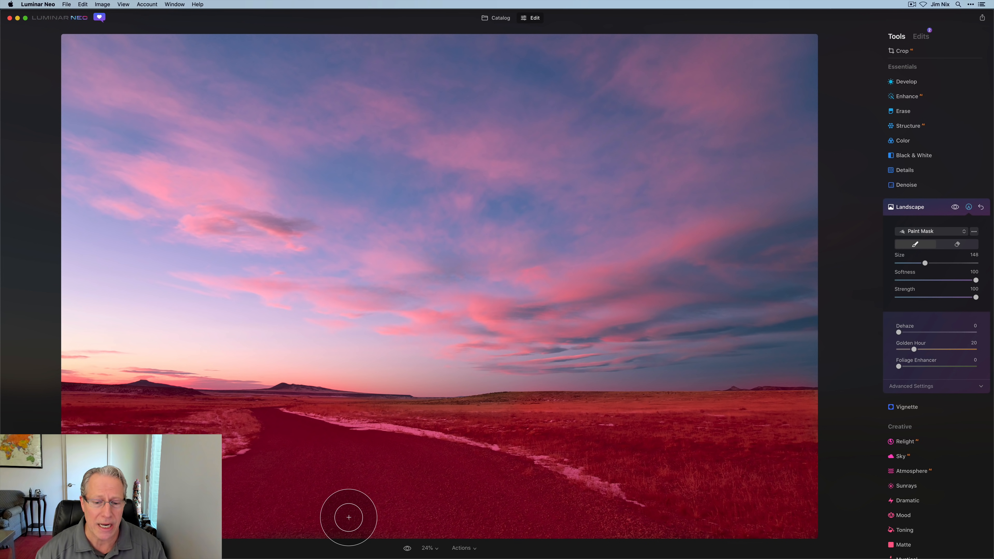
pyautogui.moveTo(360, 465)
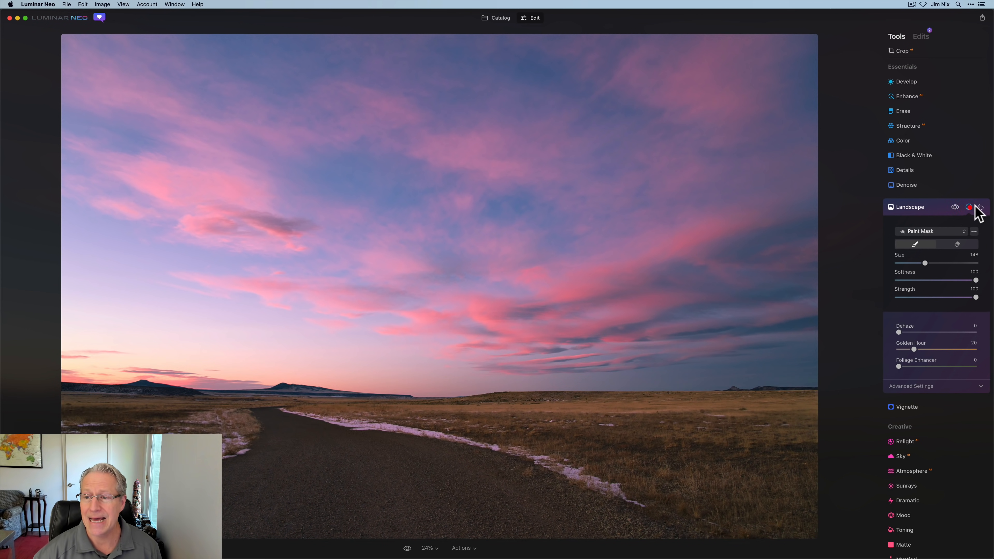
pyautogui.click(967, 207)
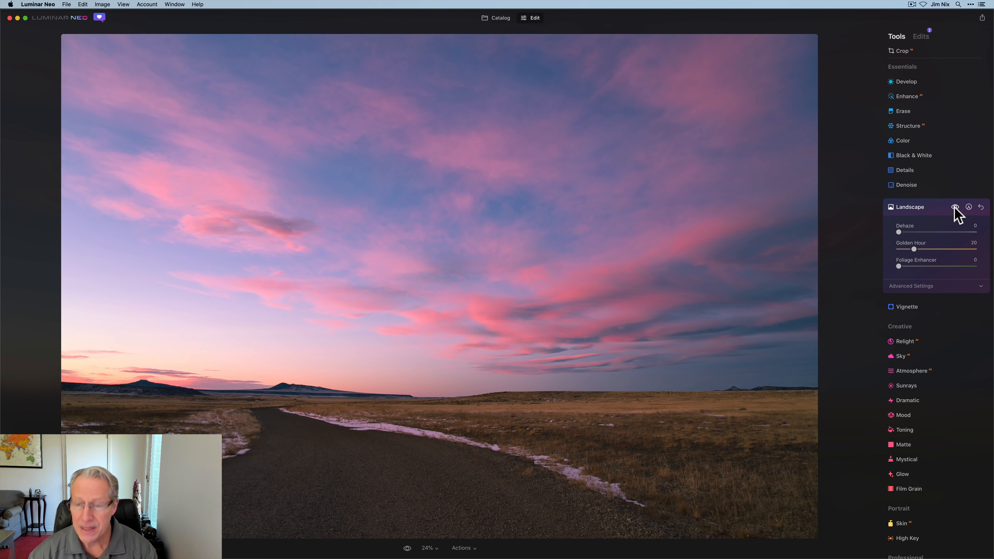
pyautogui.click(907, 207)
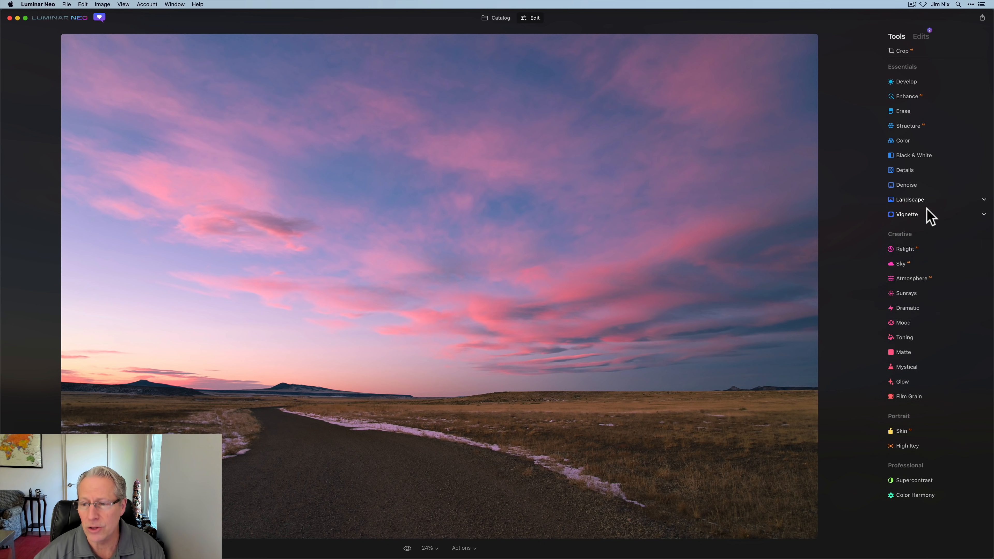
# Apply Relight with Brightness Near 61, Far 0, Depth 96 and preview the photo without it.
pyautogui.click(904, 248)
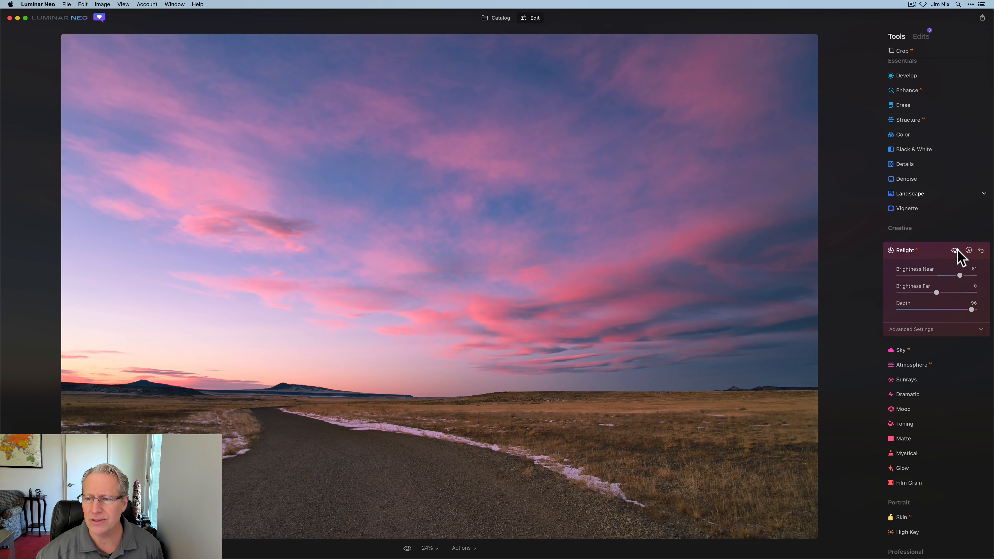
pyautogui.click(960, 249)
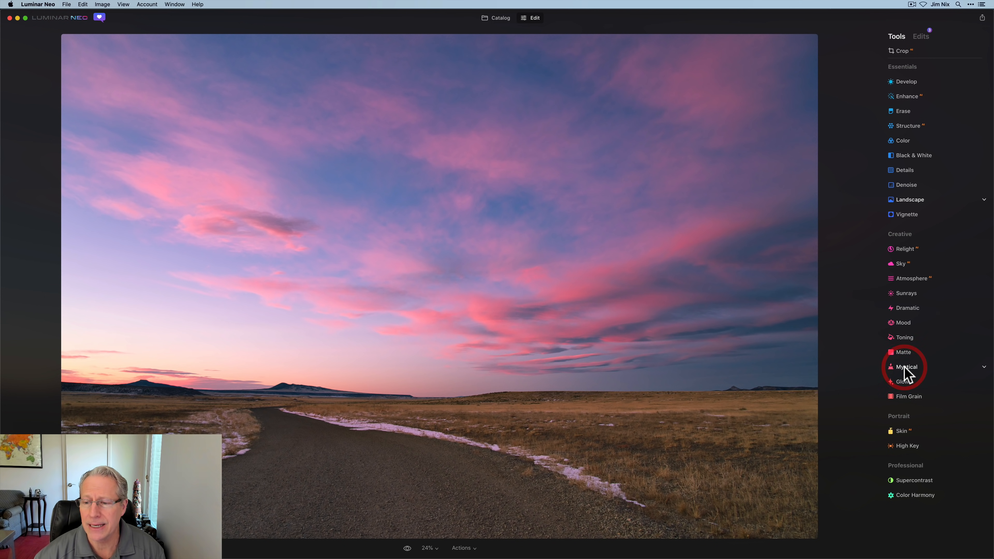
# Apply Mystical at Amount 20, Shadows 25 and compare with and without it.
pyautogui.click(907, 367)
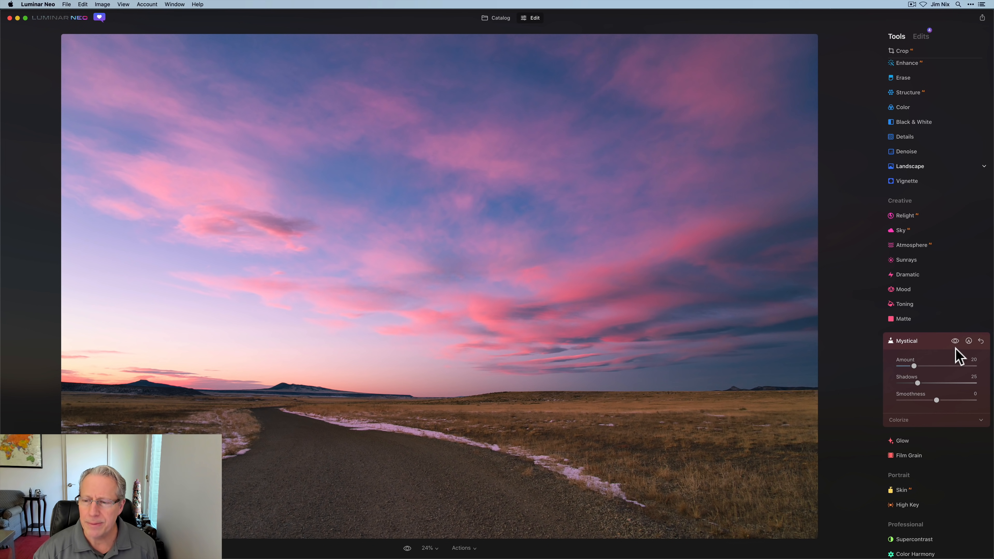
pyautogui.click(955, 341)
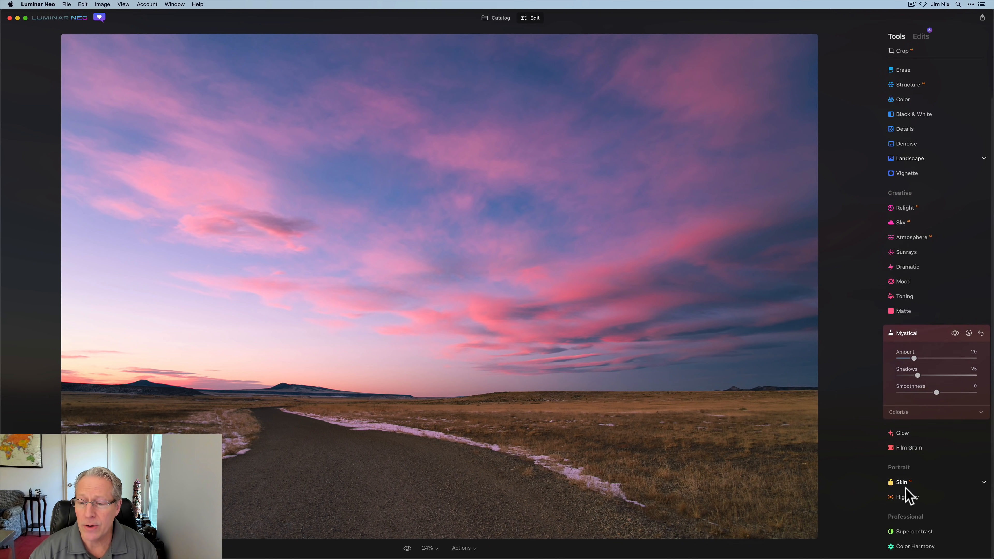
# Apply Supercontrast: highlights 41/13, midtones 12/-100, shadows 24/34, compare, then collapse it.
pyautogui.click(915, 531)
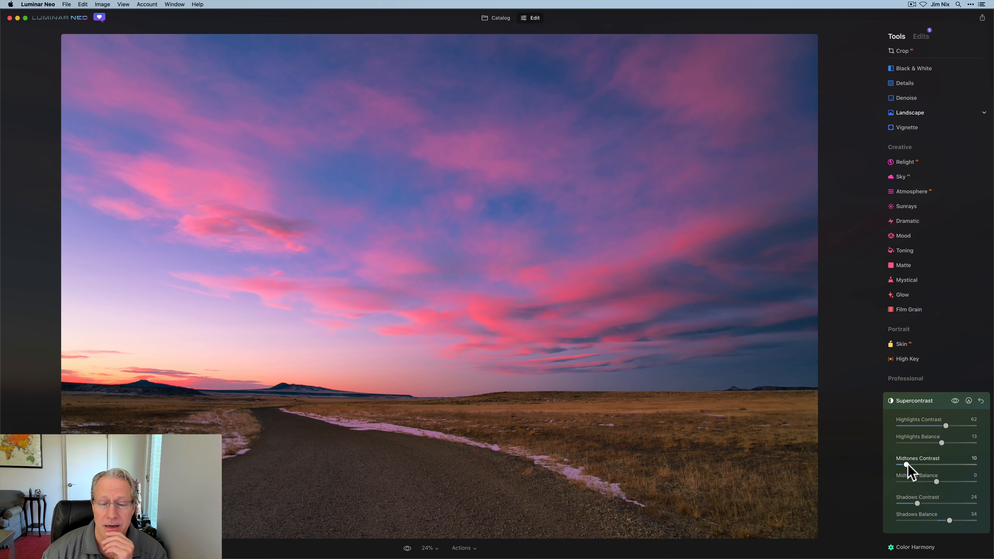
pyautogui.click(916, 475)
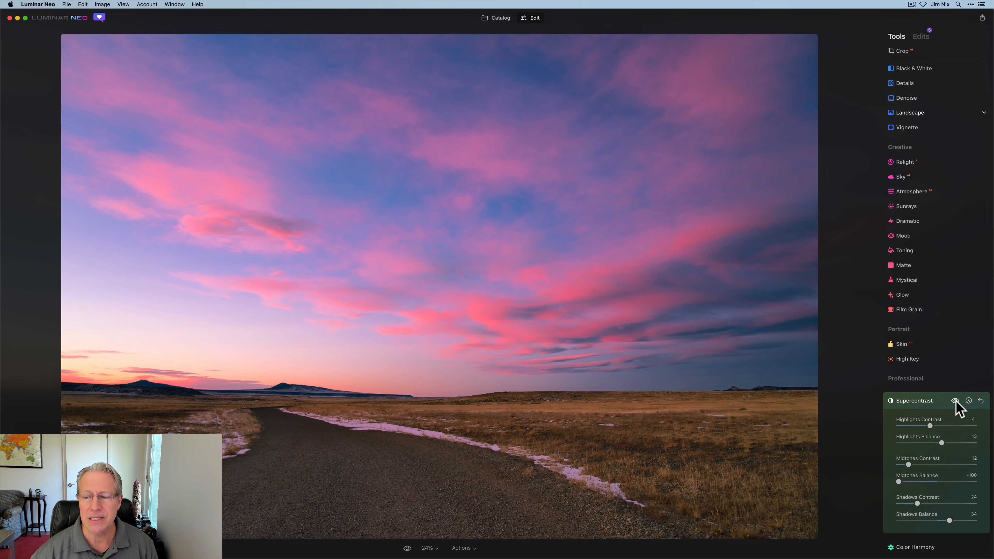
pyautogui.click(956, 401)
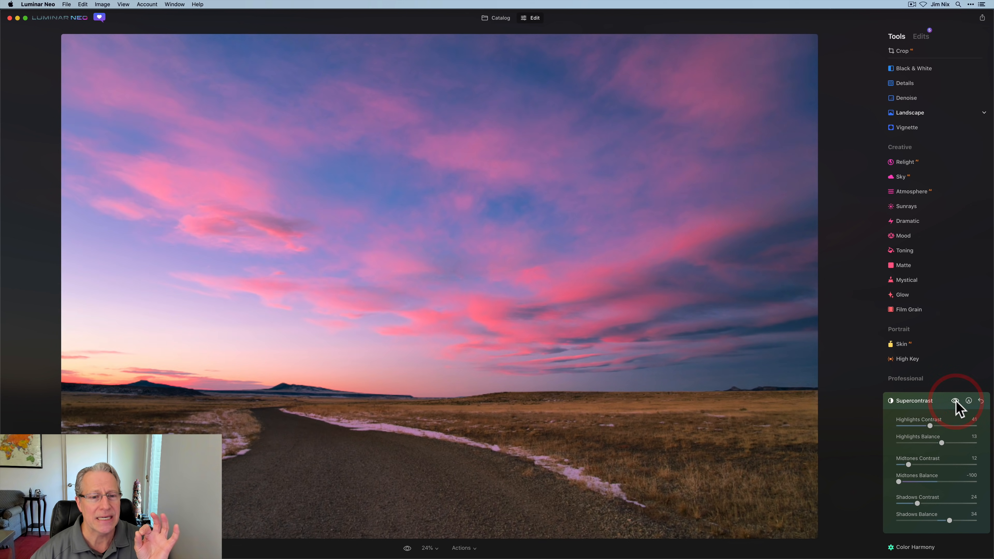
pyautogui.click(955, 400)
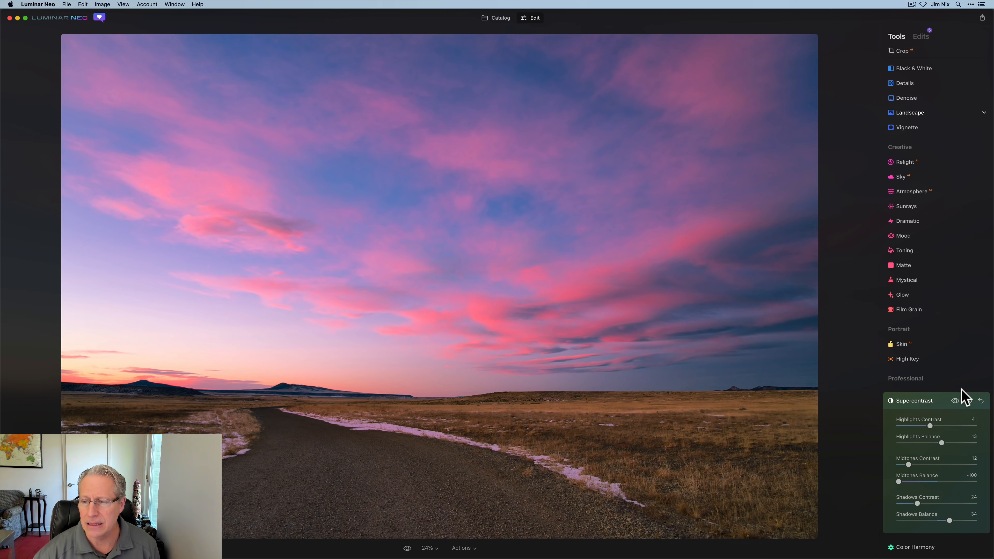
pyautogui.click(962, 401)
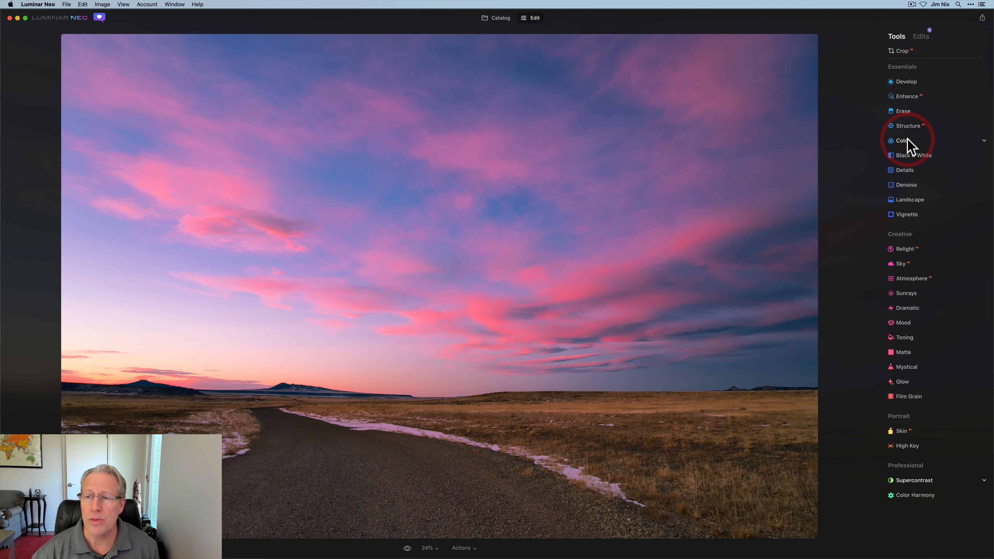
# In Color's HSL Saturation mode, lower Magenta to -8 and collapse the Color tool.
pyautogui.click(902, 141)
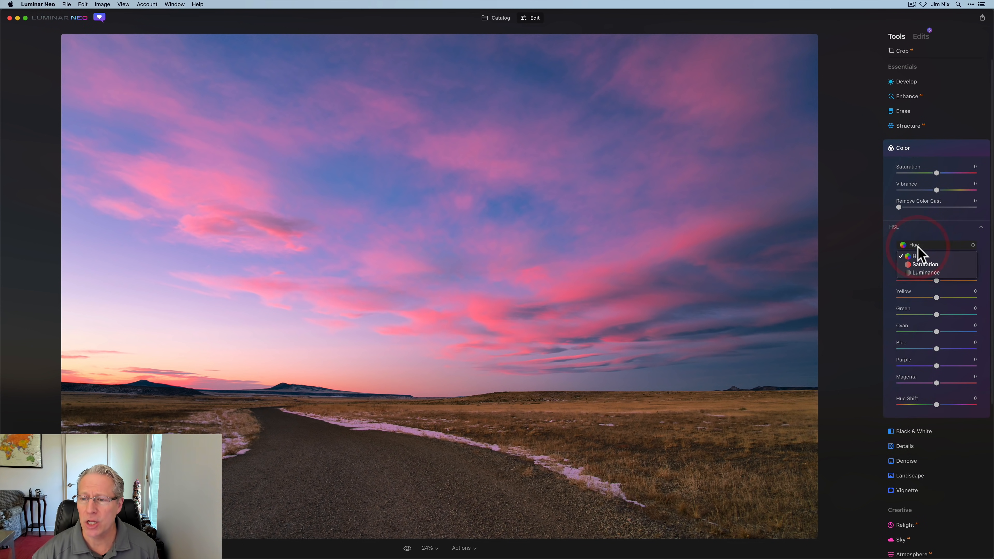
pyautogui.click(925, 265)
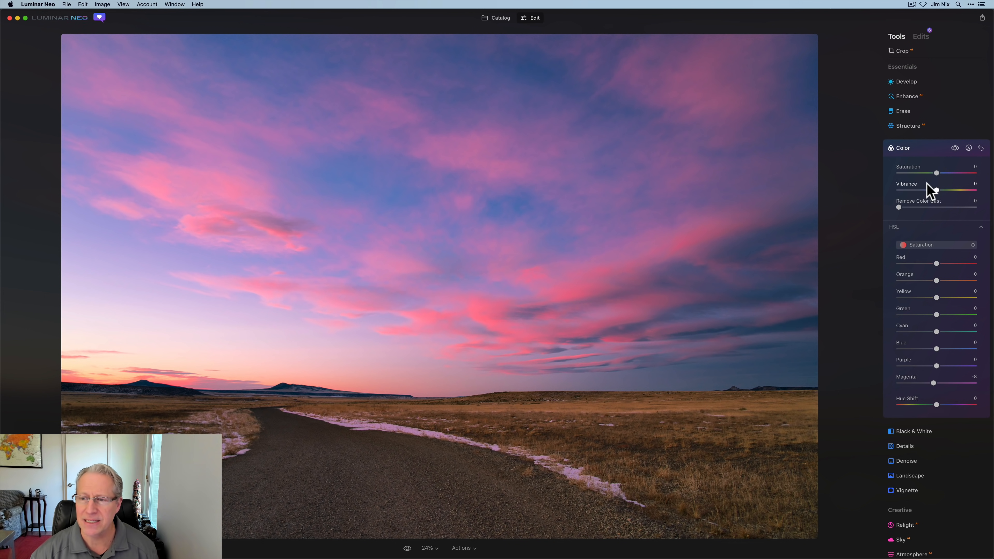
pyautogui.click(902, 141)
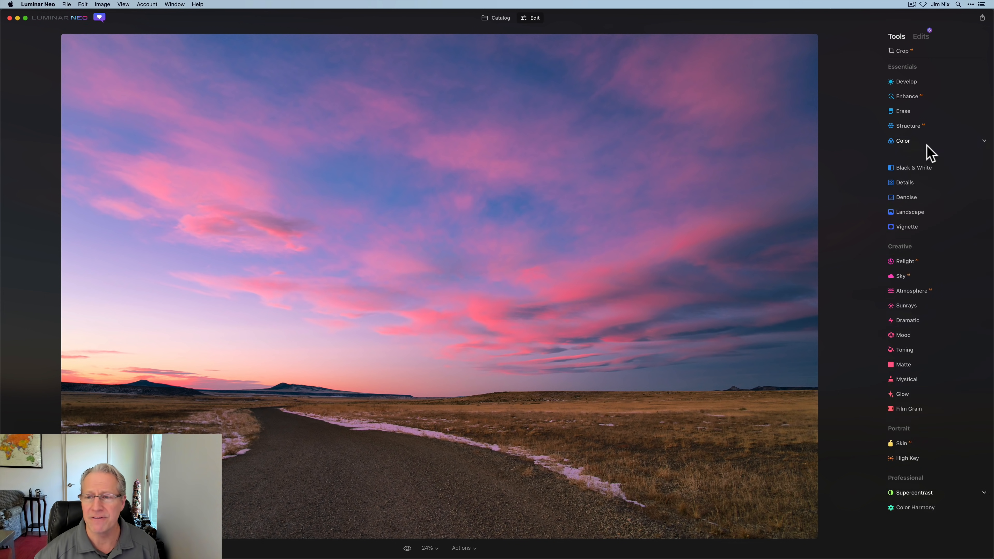
# Brush-mask the -40 Structure reduction onto the sky only, erasing it from the ground.
pyautogui.click(907, 126)
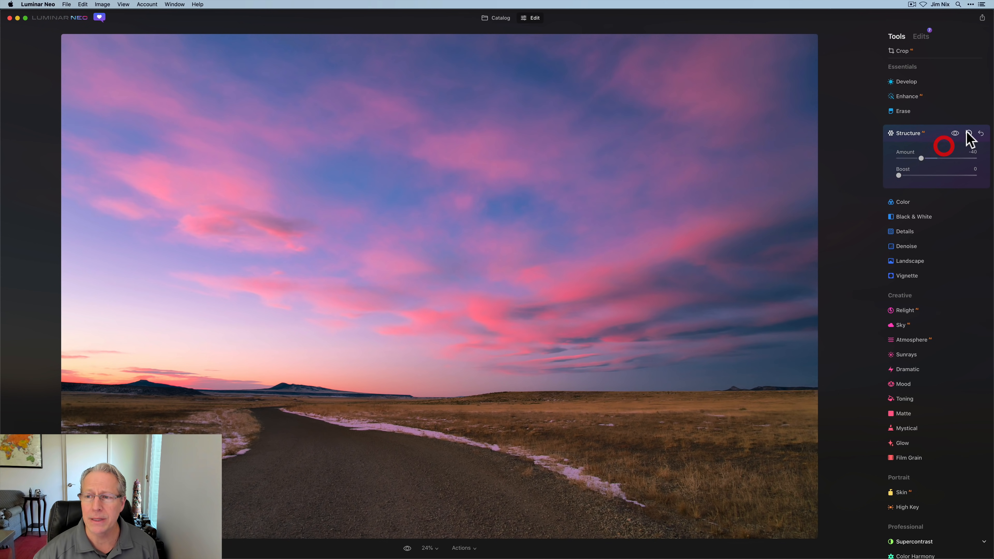
pyautogui.click(969, 133)
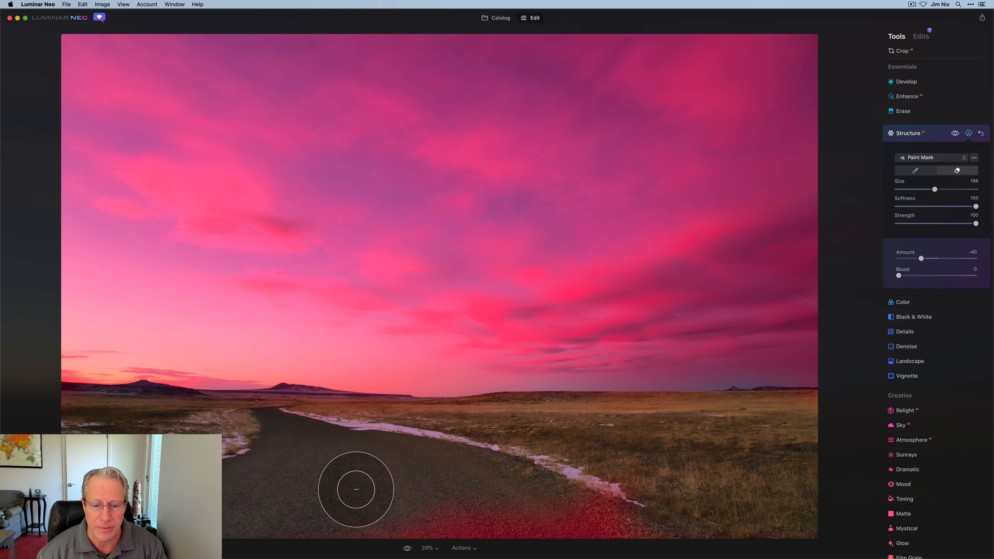
pyautogui.moveTo(777, 485)
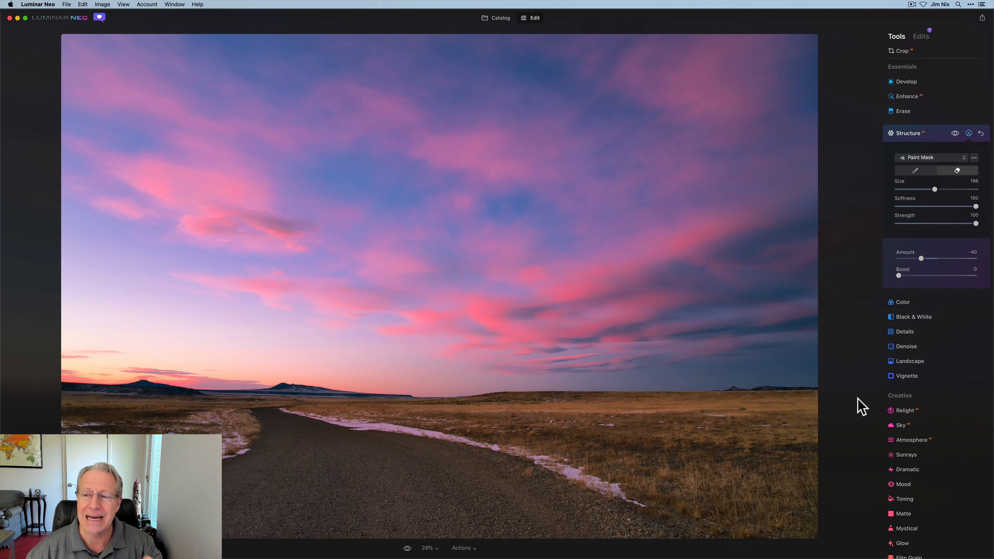
pyautogui.moveTo(940, 141)
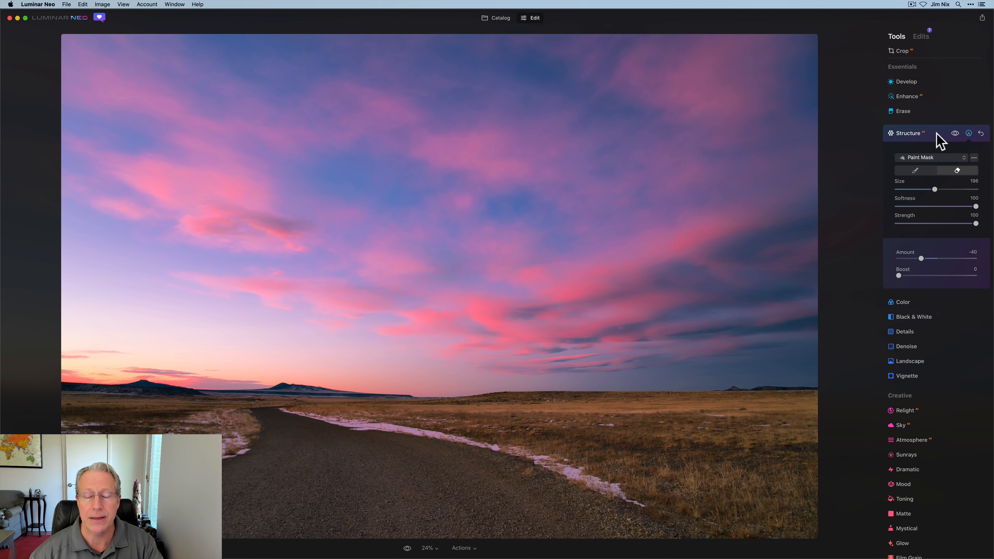
pyautogui.click(907, 133)
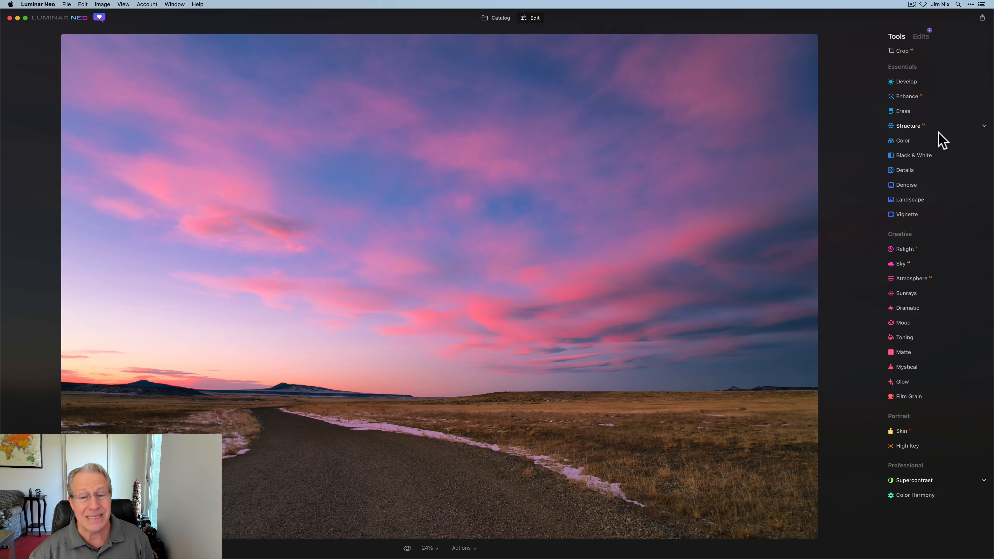